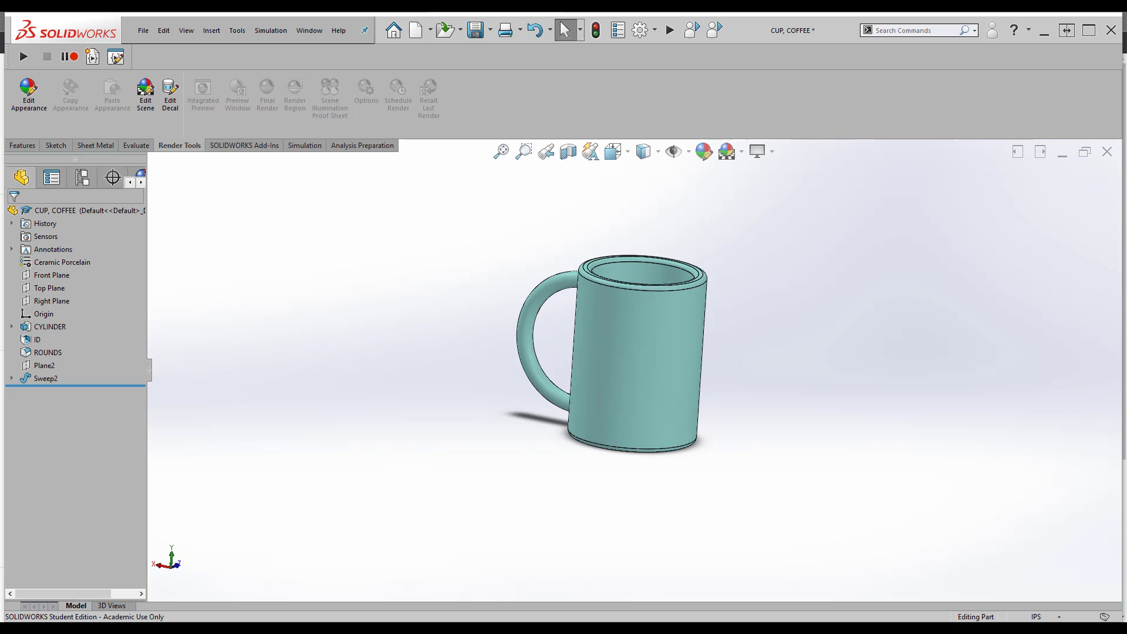
Select the mug's outer cylindrical face before moving to the sketch tools
{"action": "left_click", "coordinate": [595, 368]}
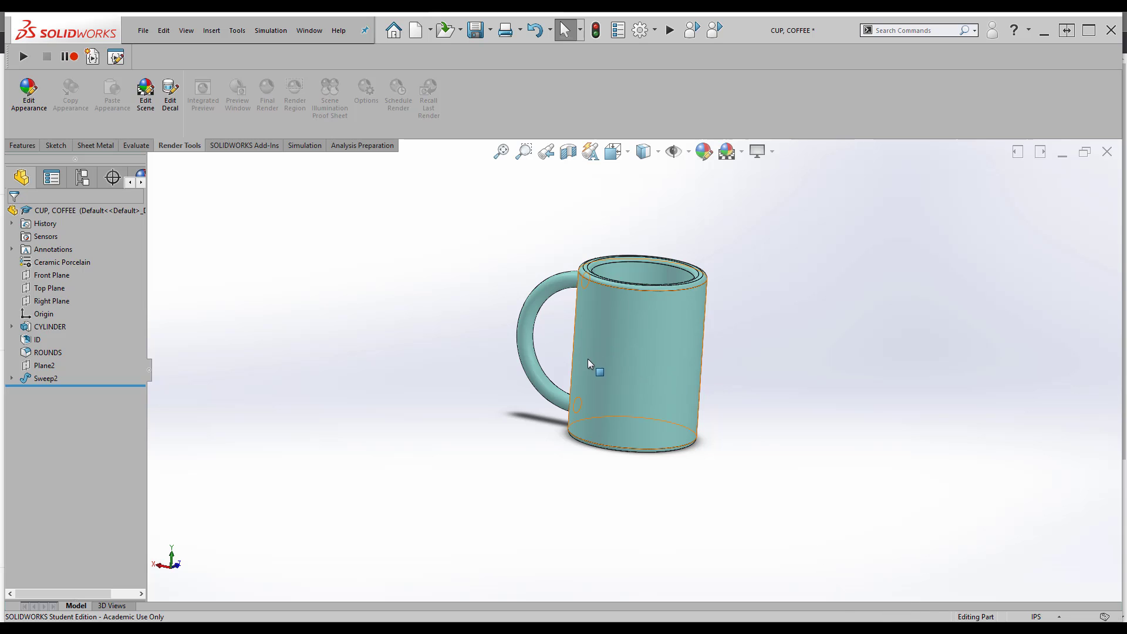
{"action": "mouse_move", "coordinate": [604, 368]}
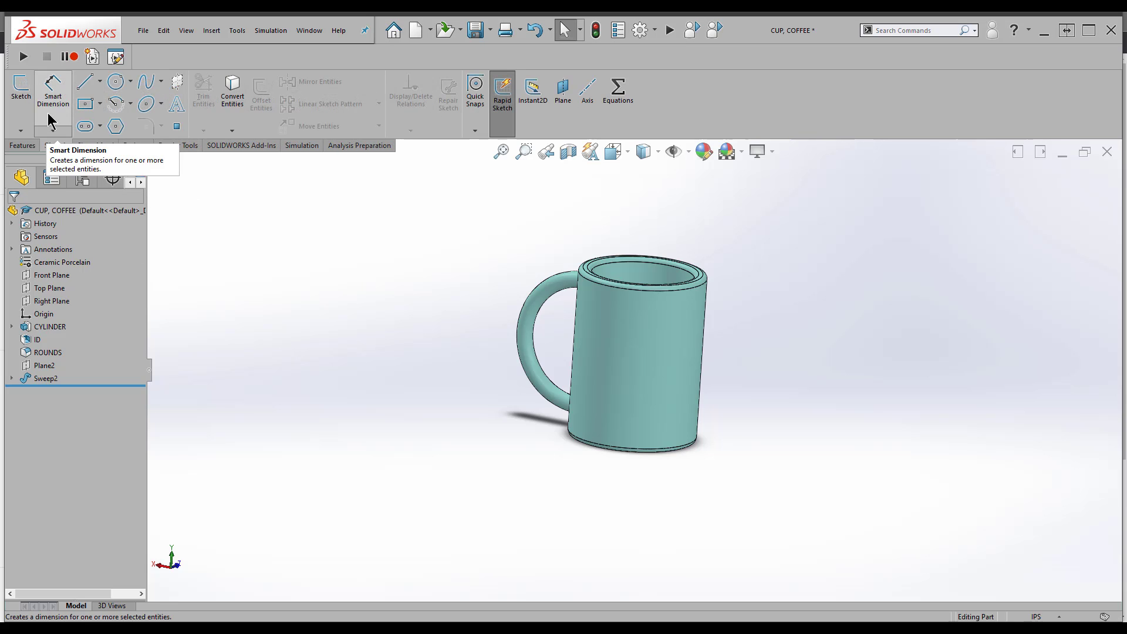
Create reference plane Plane4 tangent to the mug's outer face, using Right Plane as second reference
{"action": "left_click", "coordinate": [22, 146]}
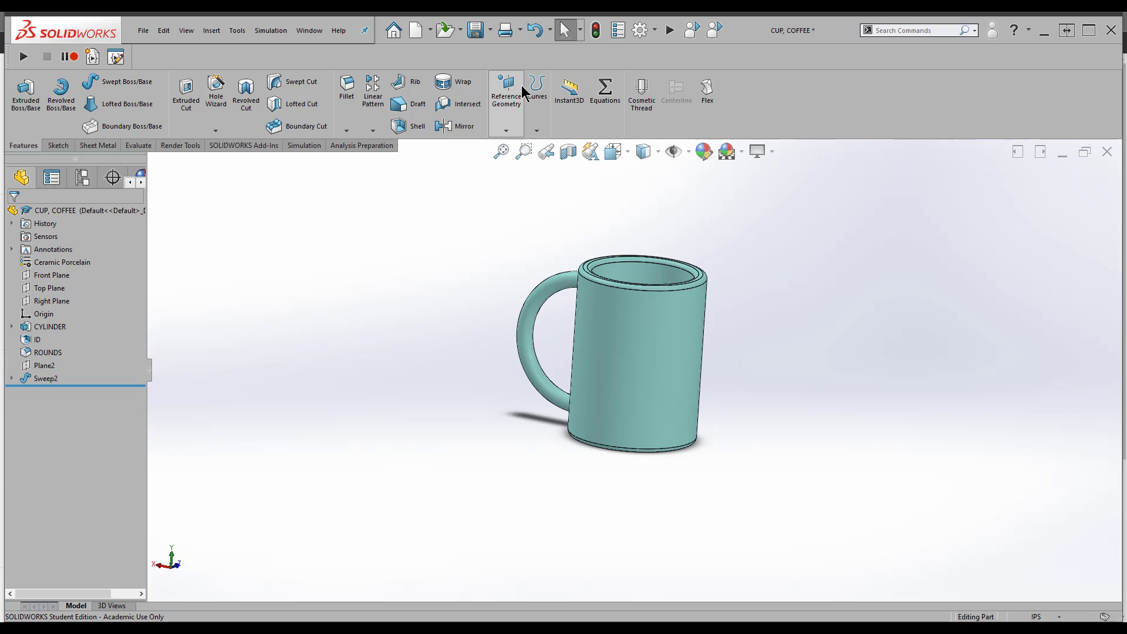
{"action": "left_click", "coordinate": [505, 90]}
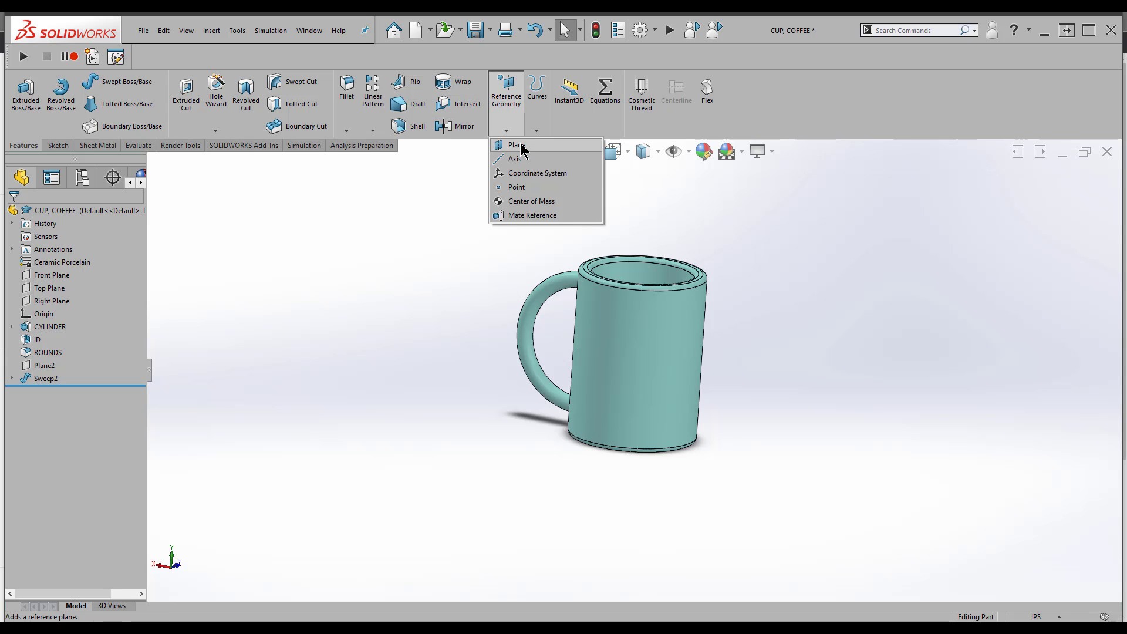
{"action": "left_click", "coordinate": [516, 144]}
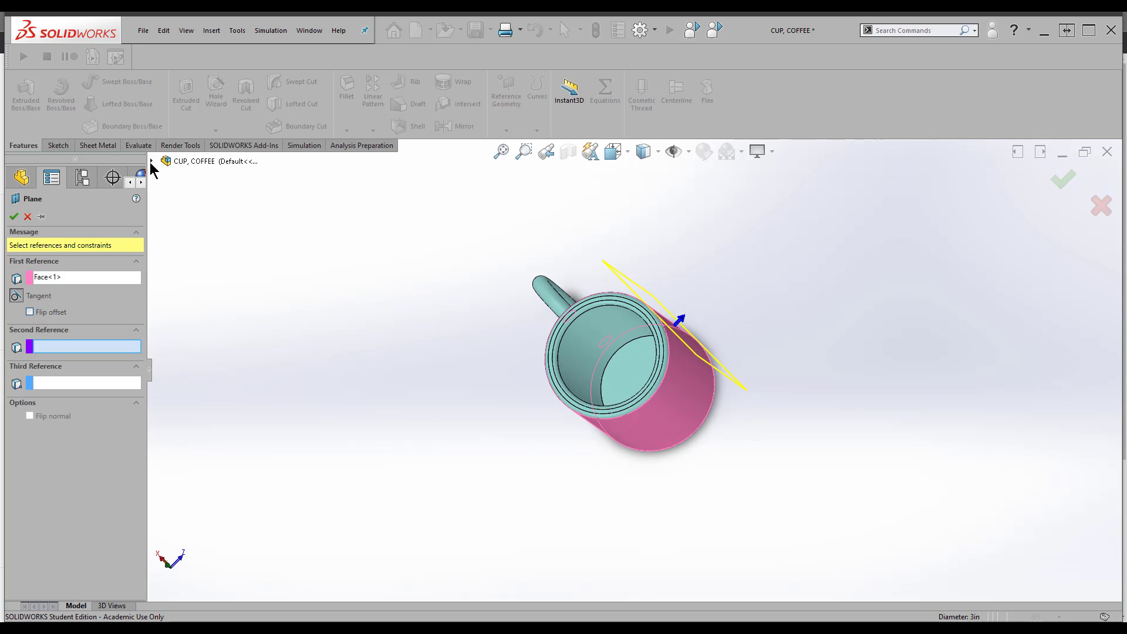
{"action": "left_click", "coordinate": [152, 160]}
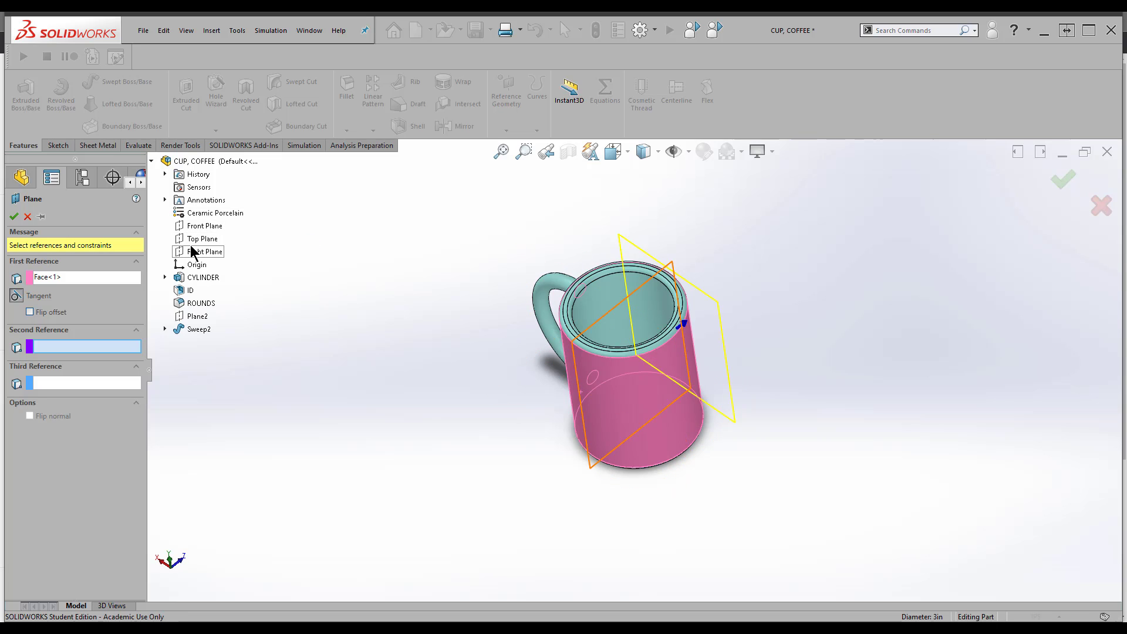
{"action": "left_click", "coordinate": [208, 251]}
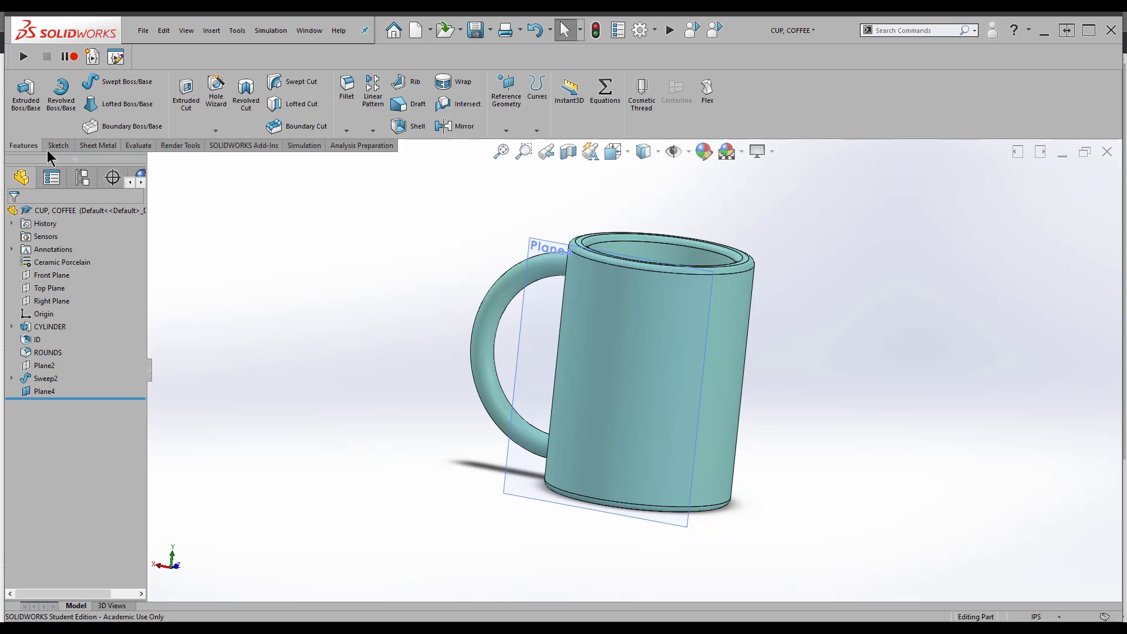
Start Sketch8 on Plane4 and draw vertical and horizontal centerlines across the mug's face
{"action": "left_click", "coordinate": [57, 145]}
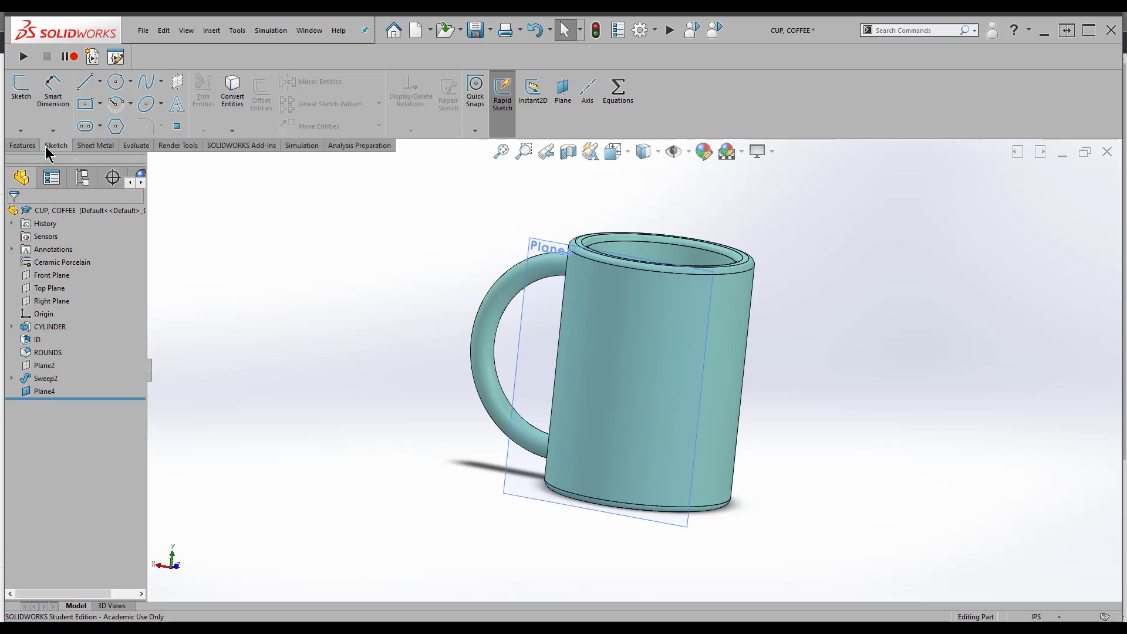
{"action": "mouse_move", "coordinate": [182, 298]}
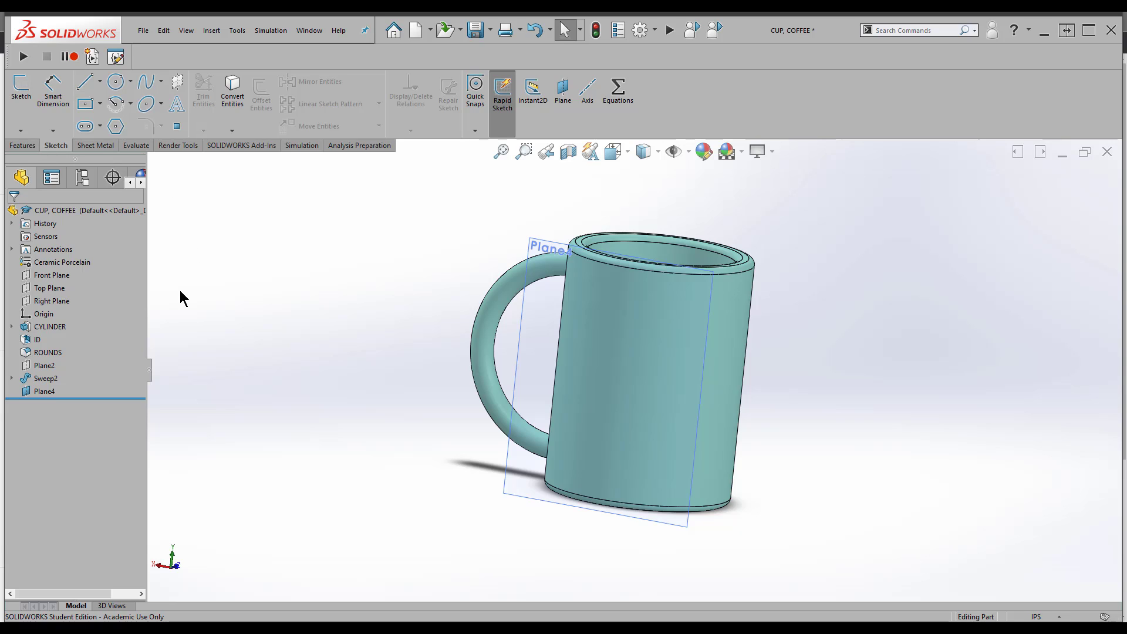
{"action": "mouse_move", "coordinate": [200, 556]}
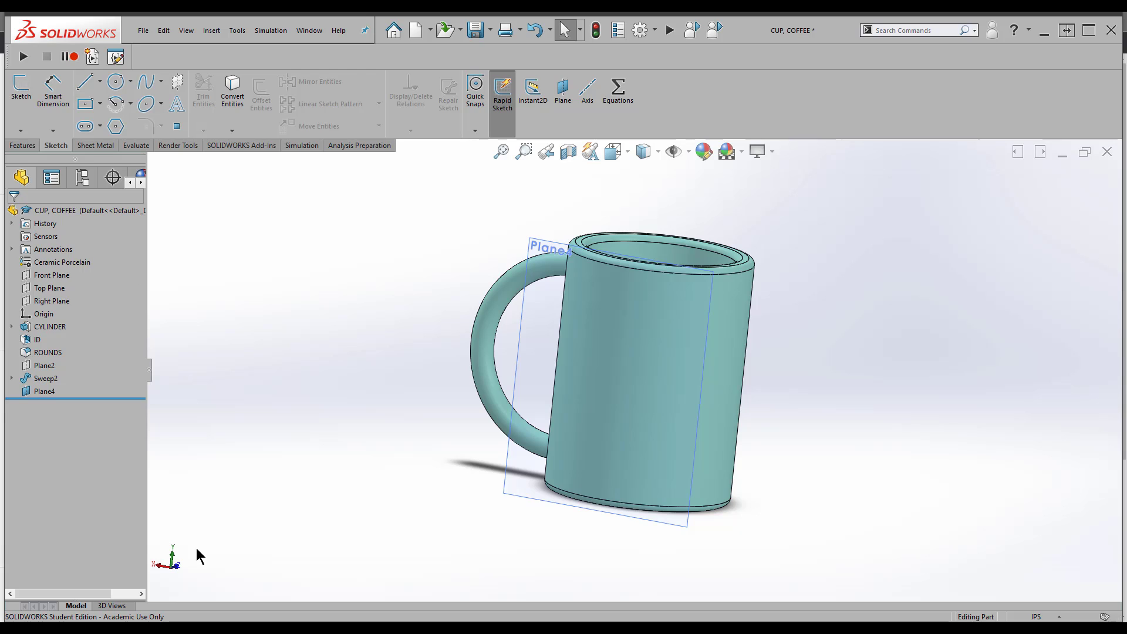
{"action": "left_click", "coordinate": [101, 81]}
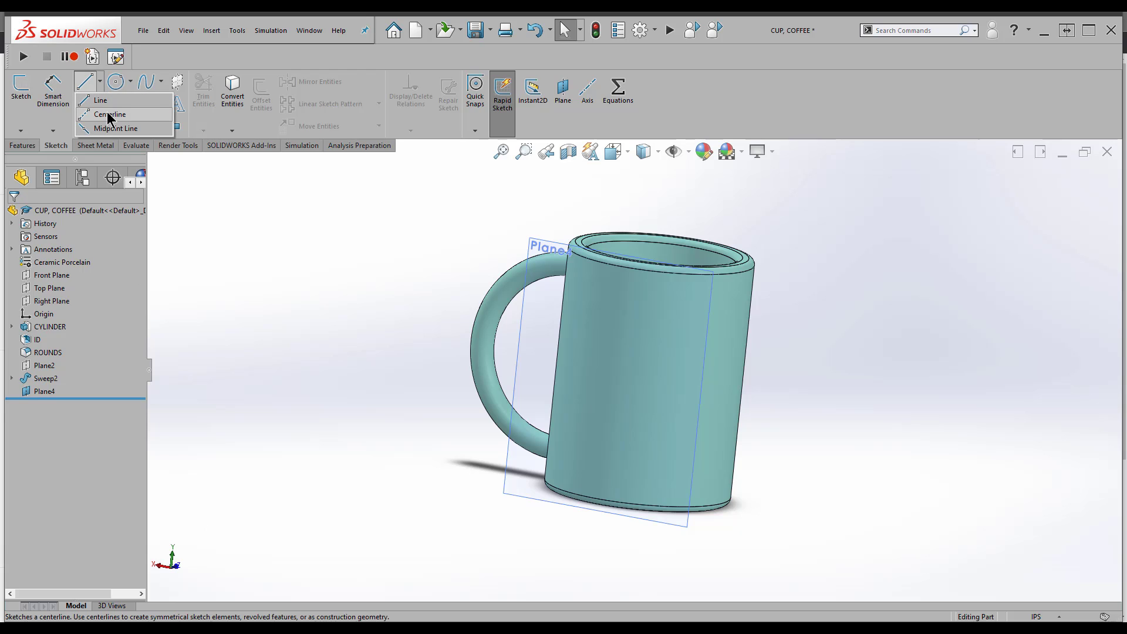
{"action": "left_click", "coordinate": [110, 114]}
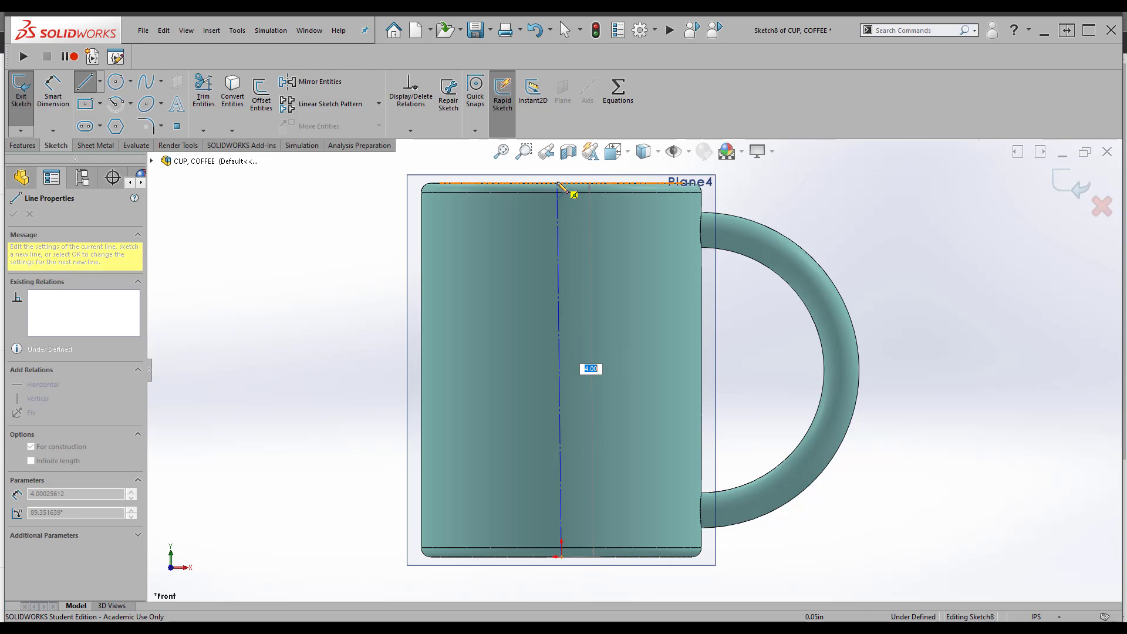
{"action": "right_click", "coordinate": [562, 193]}
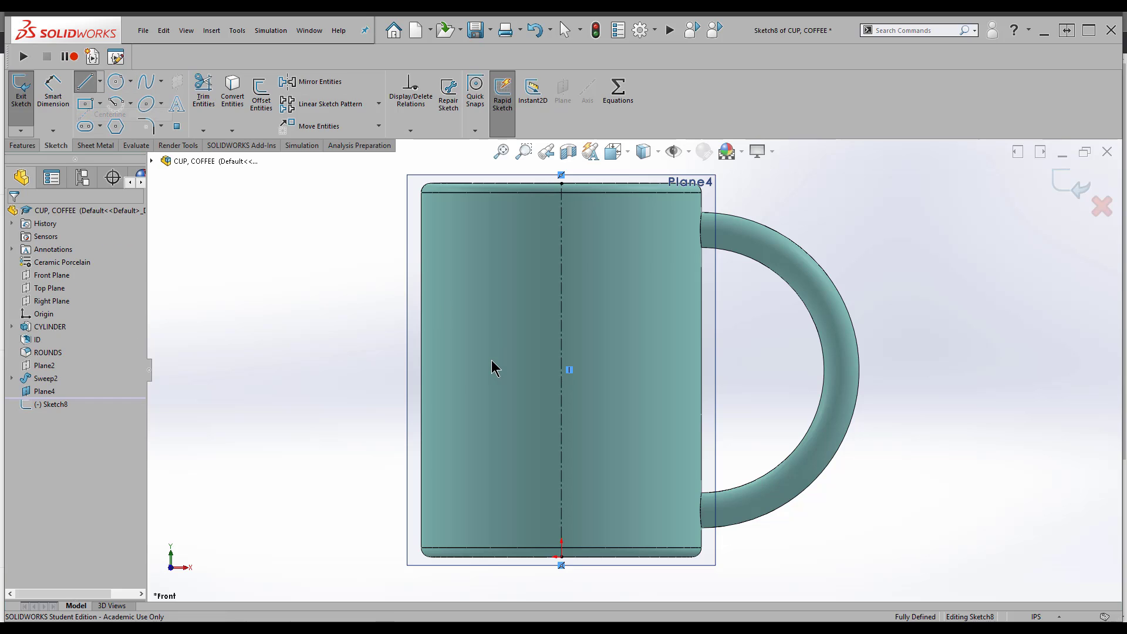
{"action": "left_click_drag", "start_coordinate": [569, 370], "coordinate": [700, 374]}
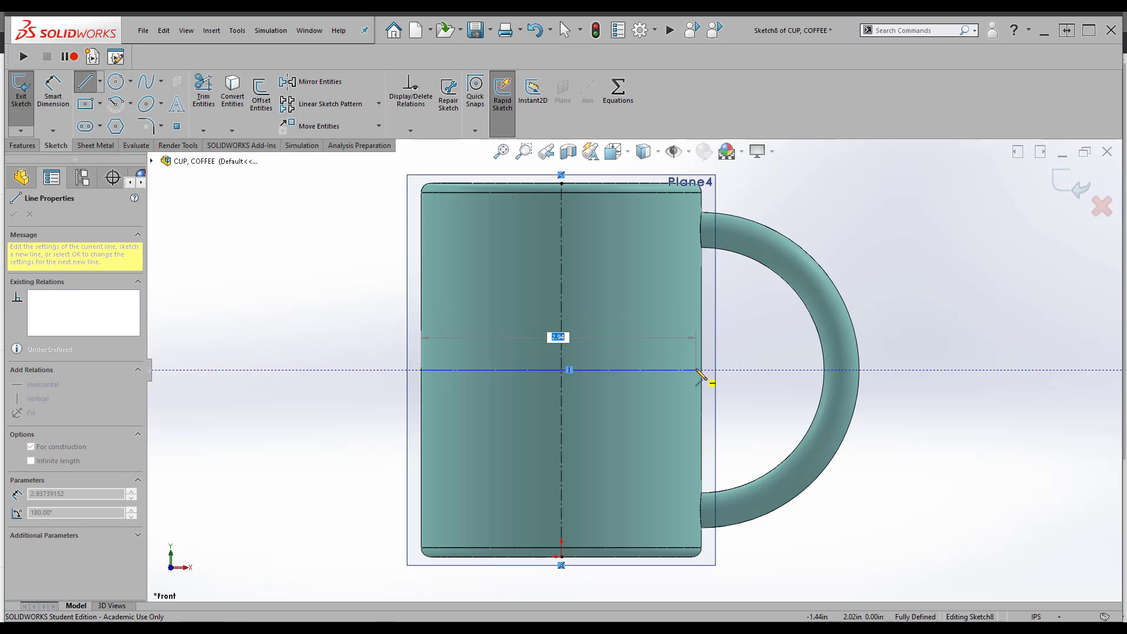
{"action": "left_click", "coordinate": [13, 213]}
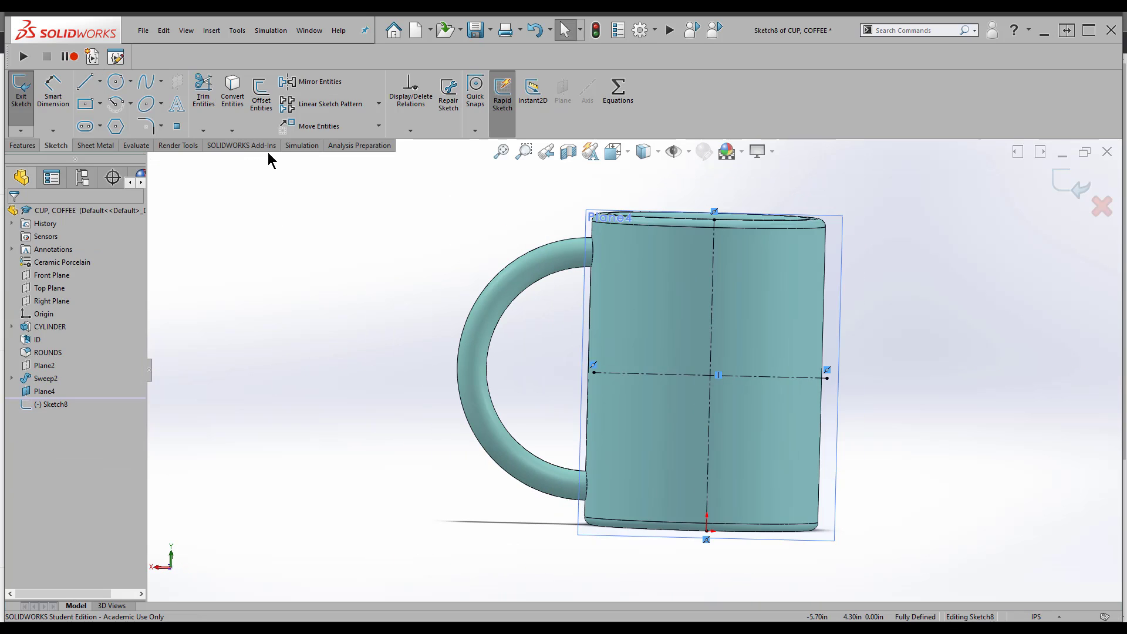
Add sketch text HVCC AMT on the horizontal centerline and flip it to read correctly
{"action": "left_click", "coordinate": [175, 106]}
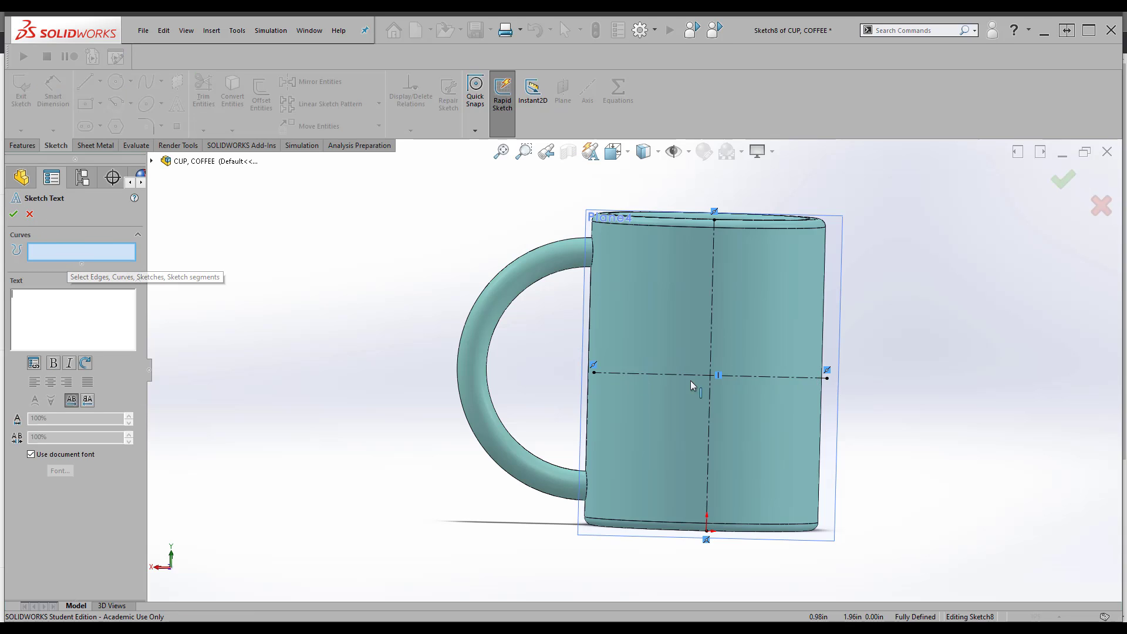
{"action": "left_click", "coordinate": [718, 374]}
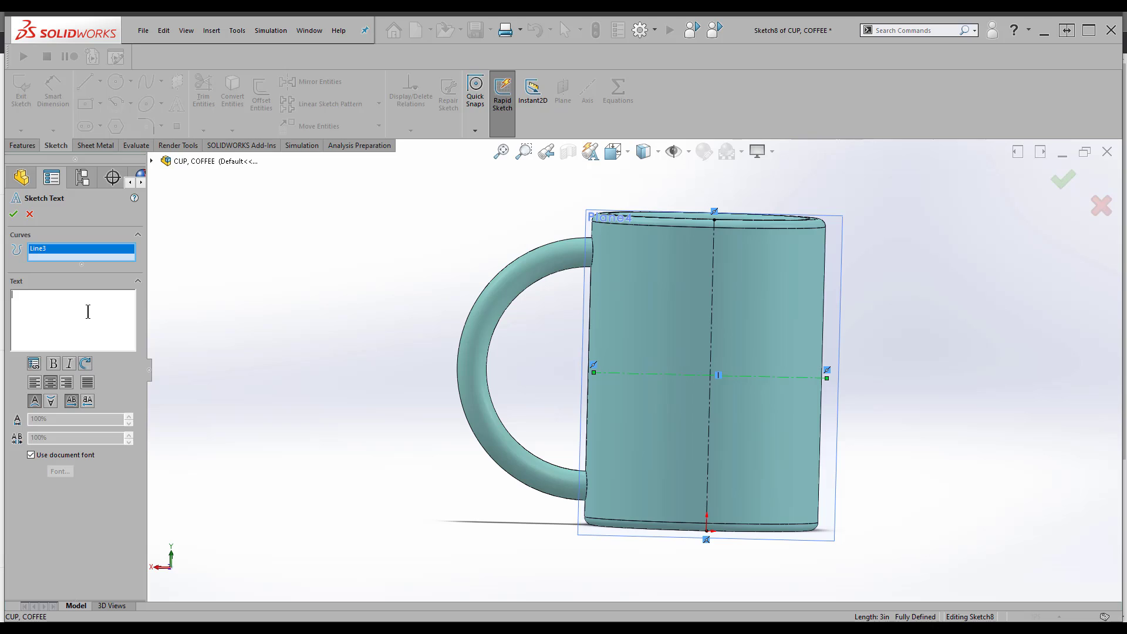
{"action": "type", "text": "HVCC AMT"}
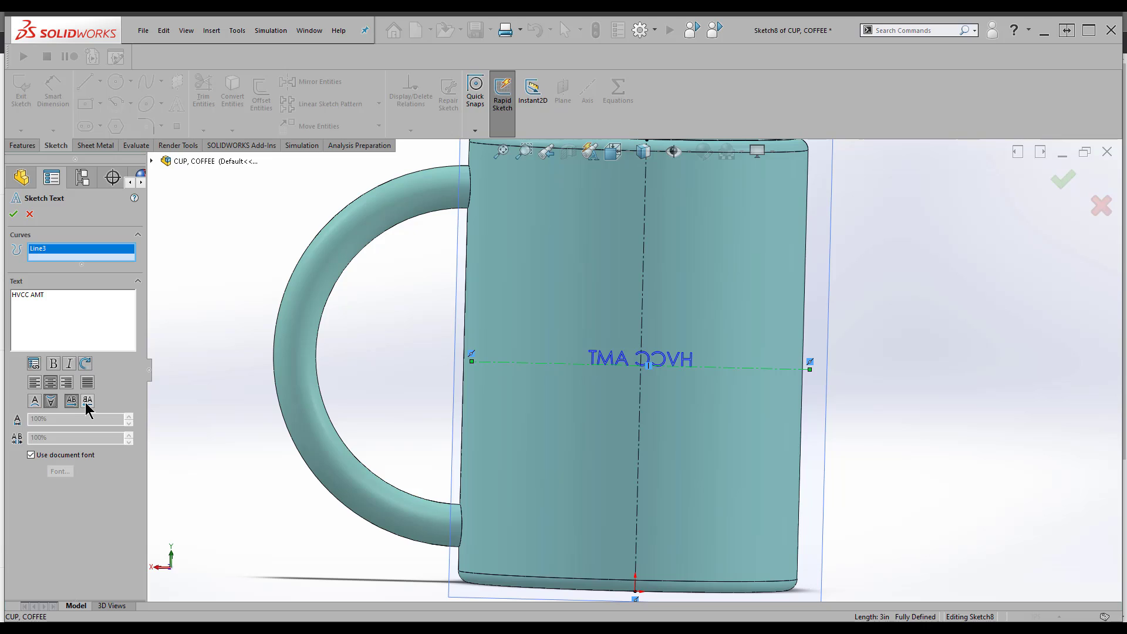
{"action": "left_click", "coordinate": [71, 400]}
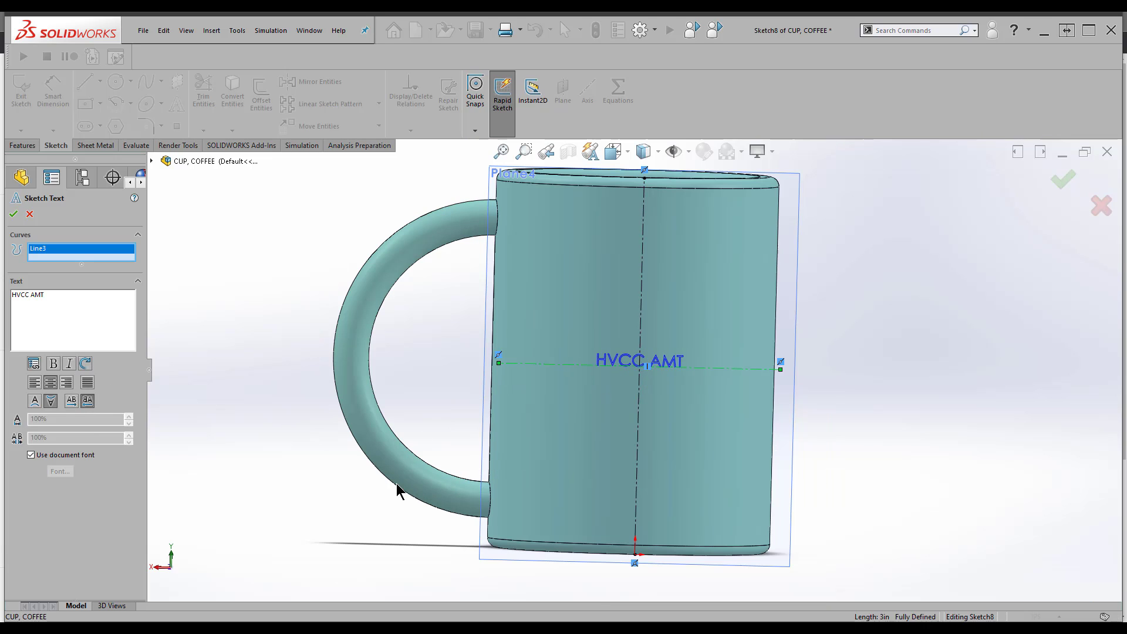
{"action": "mouse_move", "coordinate": [386, 487]}
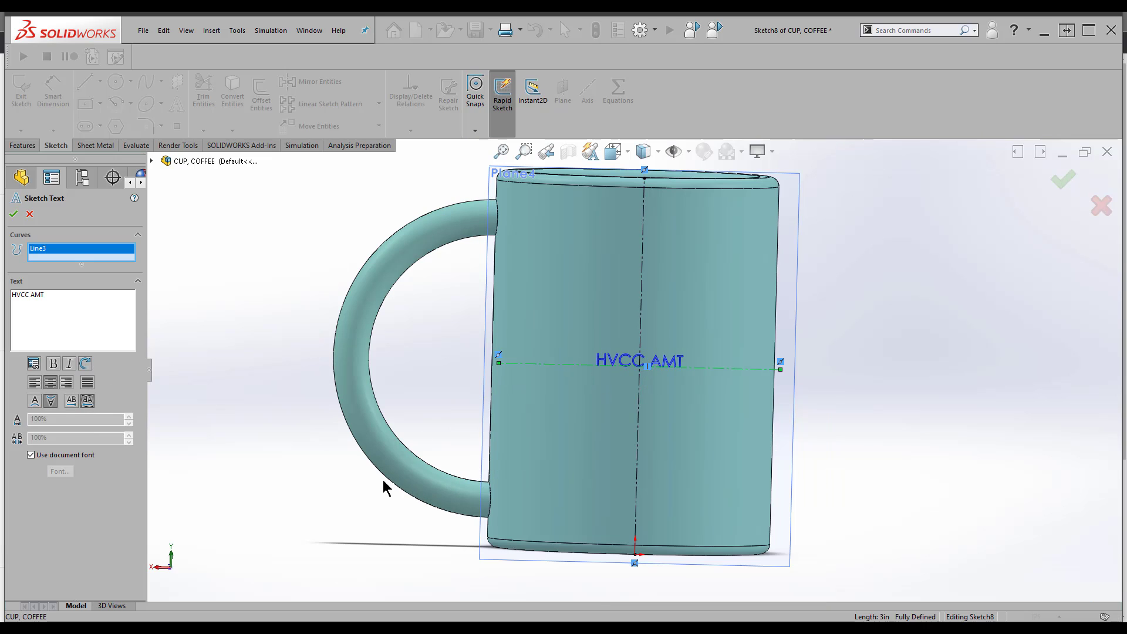
{"action": "mouse_move", "coordinate": [314, 501]}
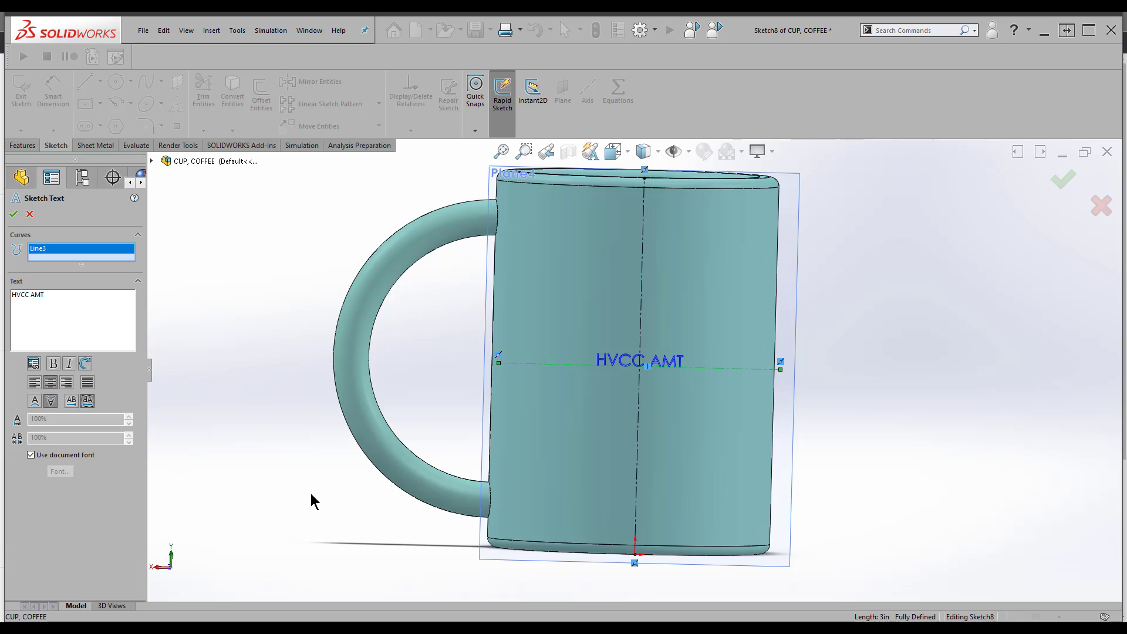
{"action": "mouse_move", "coordinate": [34, 473]}
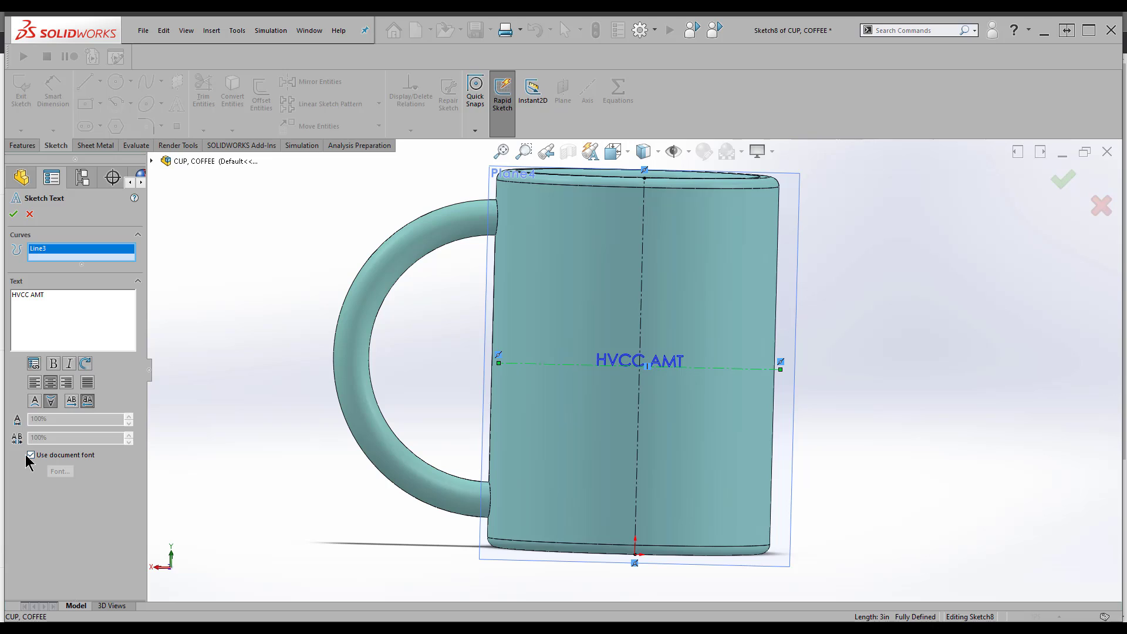
Give the HVCC AMT text a custom larger Century Gothic font spanning the mug's width
{"action": "left_click", "coordinate": [60, 470]}
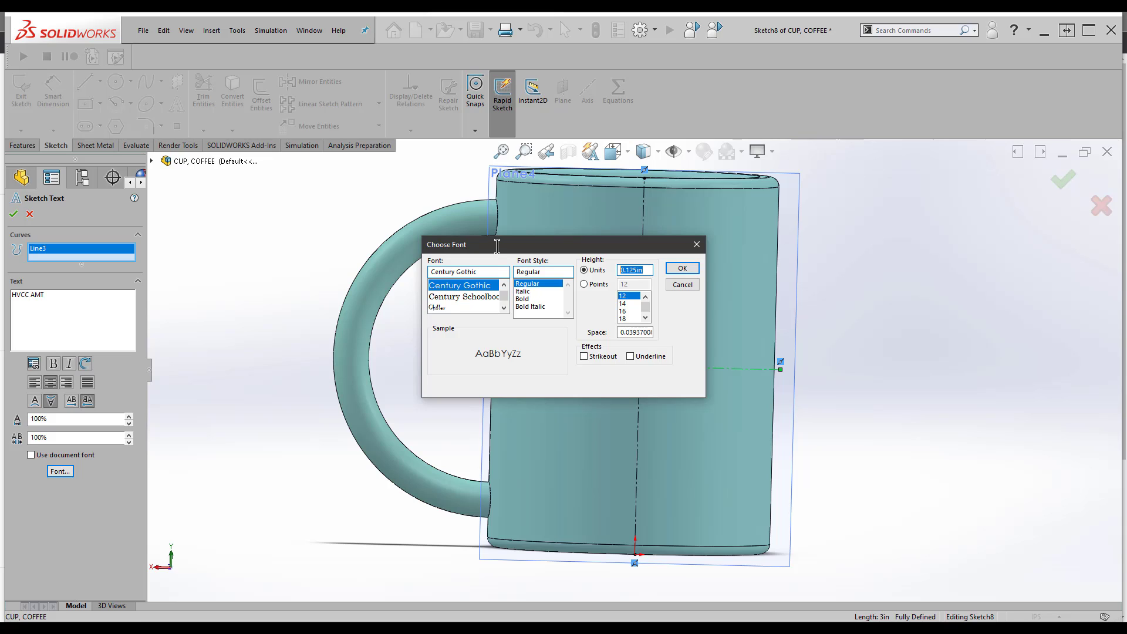
{"action": "left_click", "coordinate": [681, 268]}
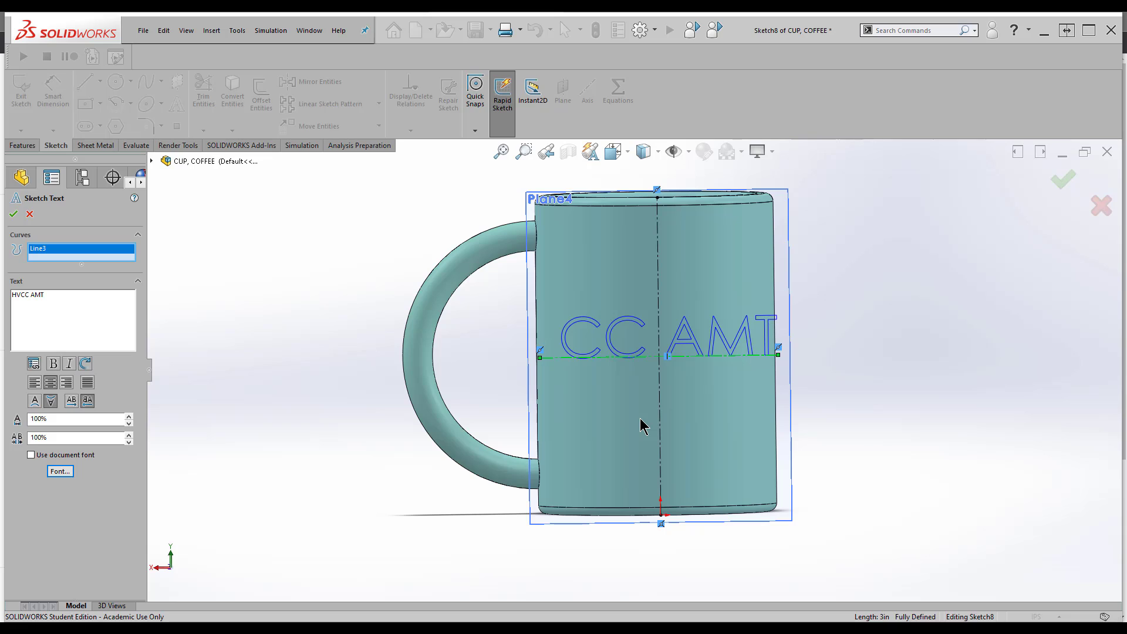
{"action": "mouse_move", "coordinate": [97, 286]}
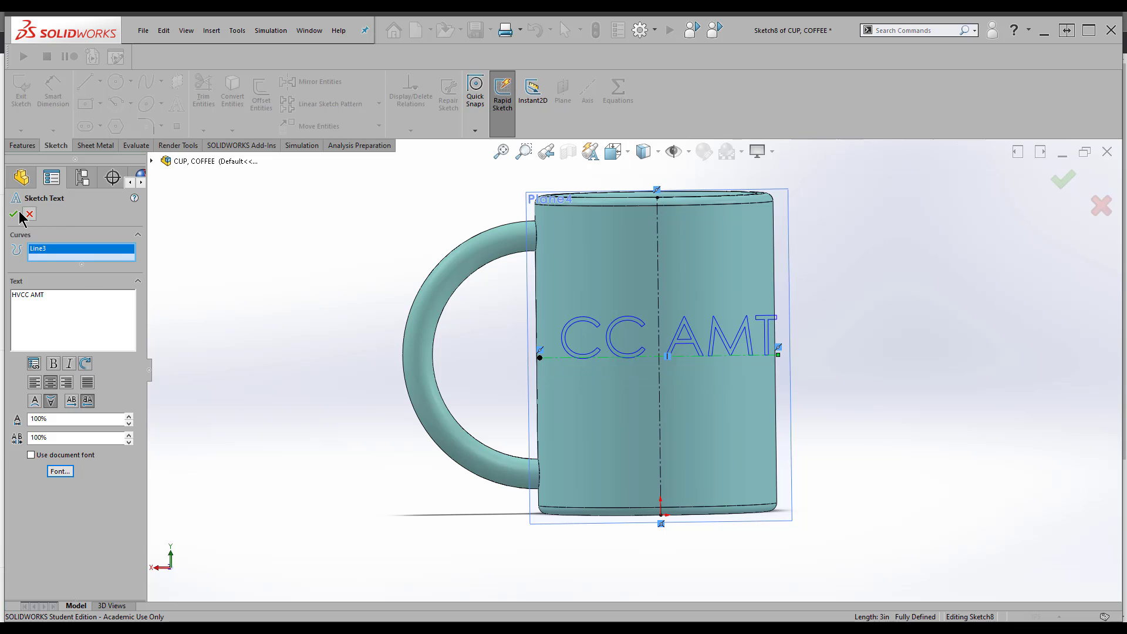
Accept the text, stretch the baseline ends outward past the mug to center the lettering, and exit the sketch
{"action": "left_click", "coordinate": [13, 214]}
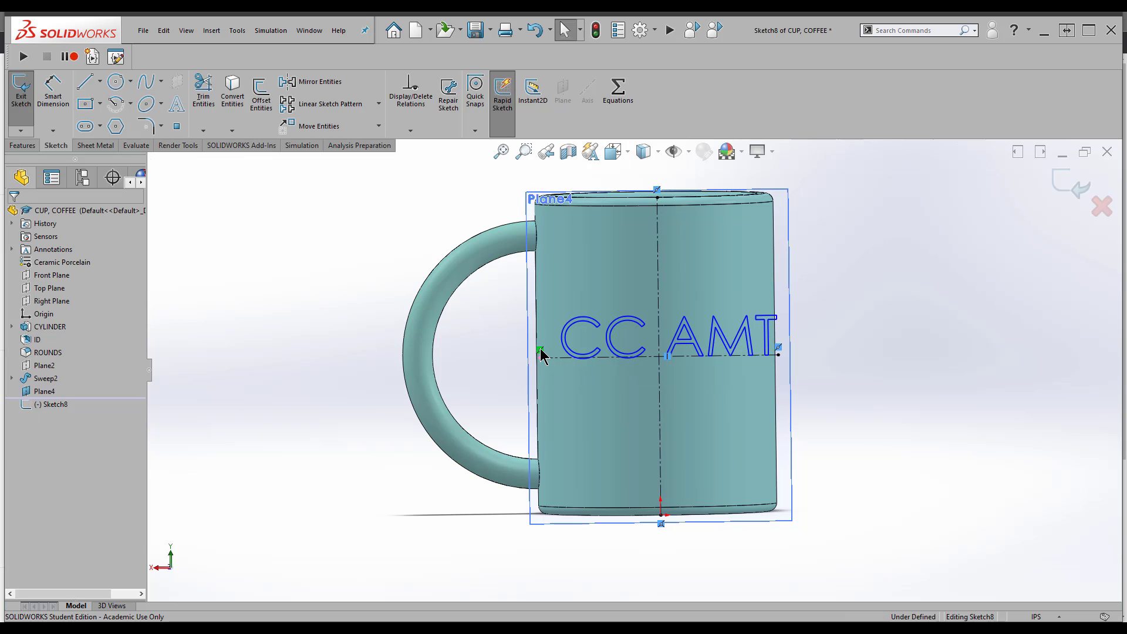
{"action": "left_click", "coordinate": [540, 353]}
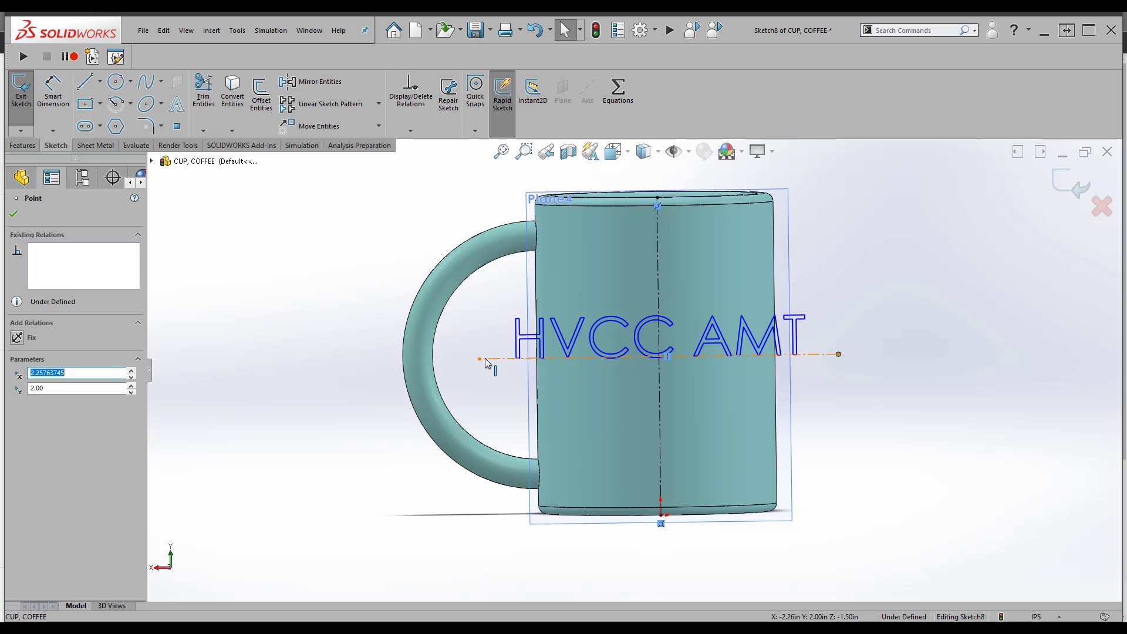
{"action": "left_click", "coordinate": [480, 360]}
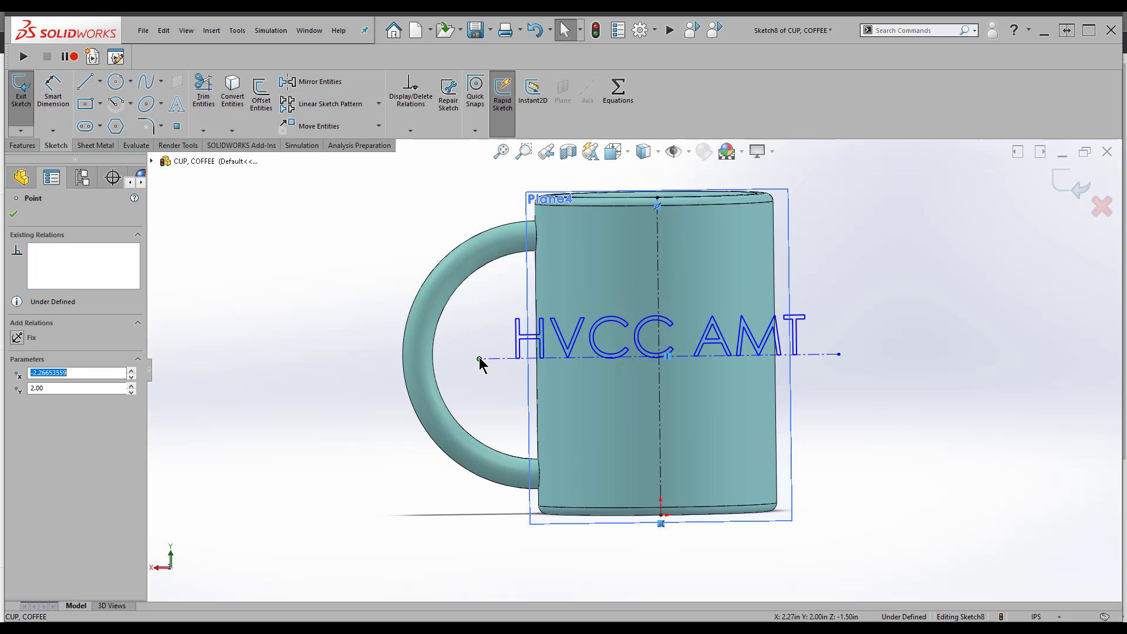
{"action": "left_click_drag", "start_coordinate": [481, 360], "coordinate": [451, 353]}
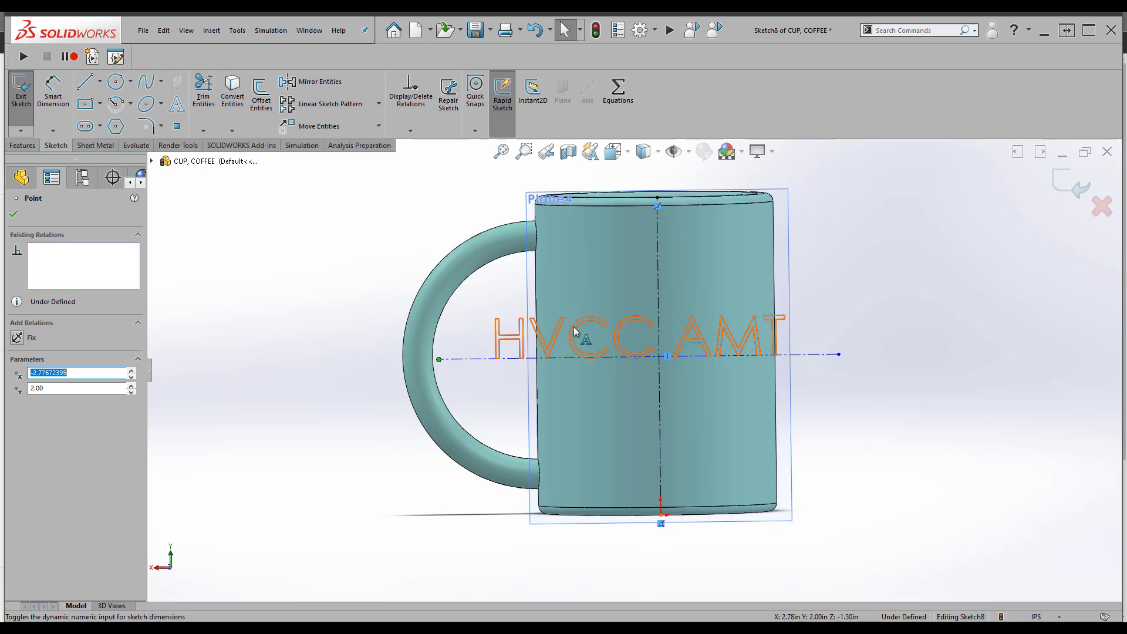
{"action": "left_click", "coordinate": [677, 339]}
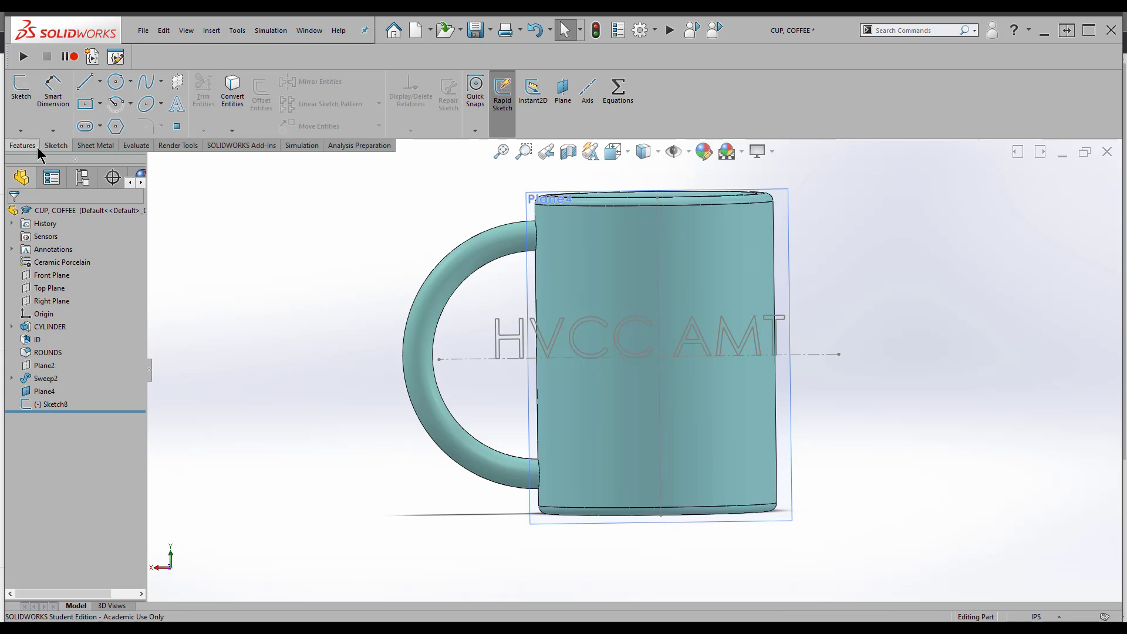
Create Wrap2 debossing Sketch8's HVCC AMT text 0.02 in into the cylindrical face
{"action": "left_click", "coordinate": [22, 146]}
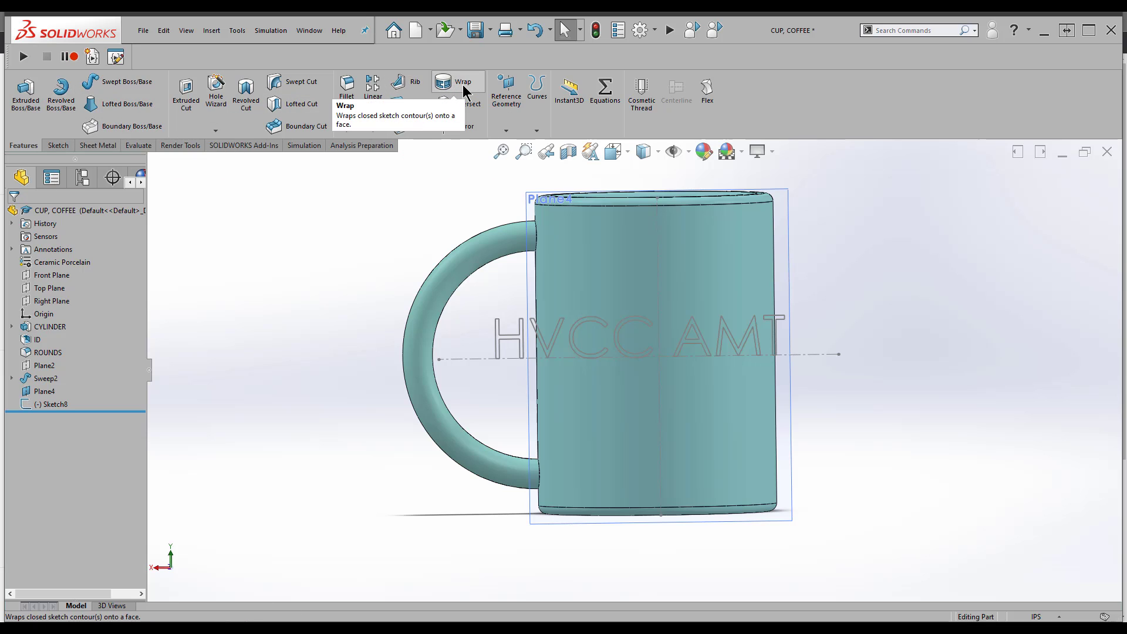
{"action": "mouse_move", "coordinate": [464, 88]}
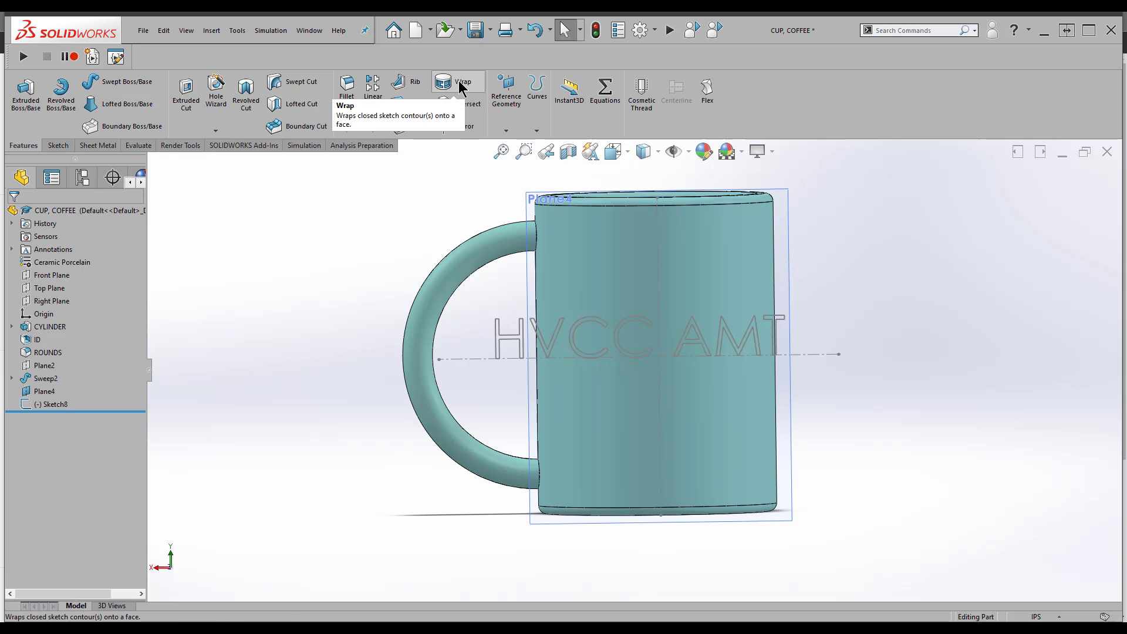
{"action": "left_click", "coordinate": [463, 85]}
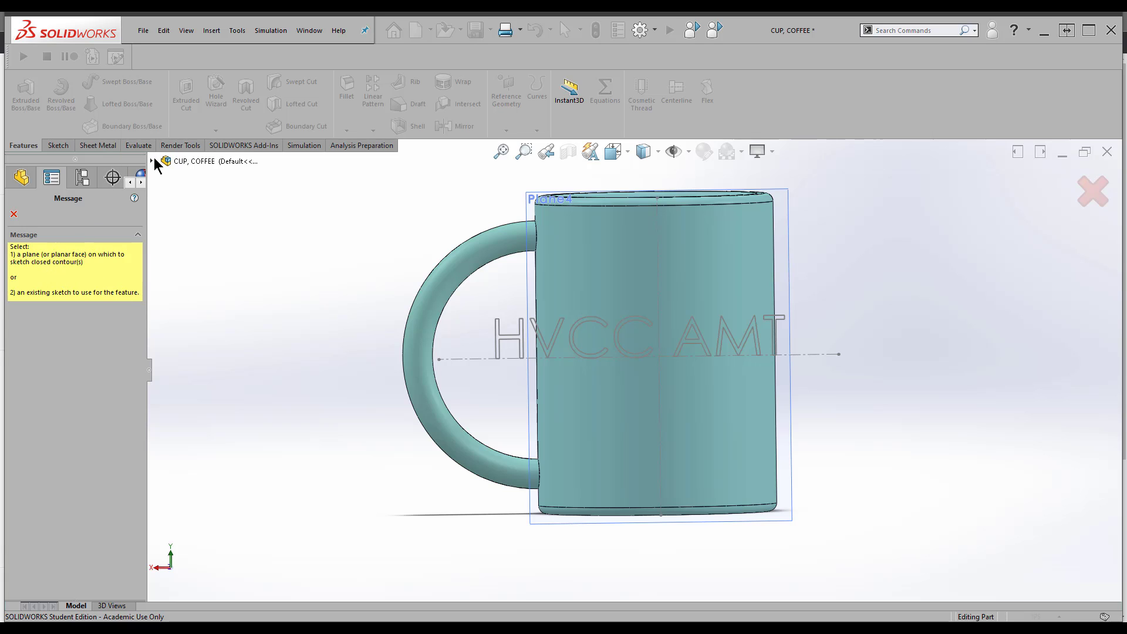
{"action": "mouse_move", "coordinate": [507, 343]}
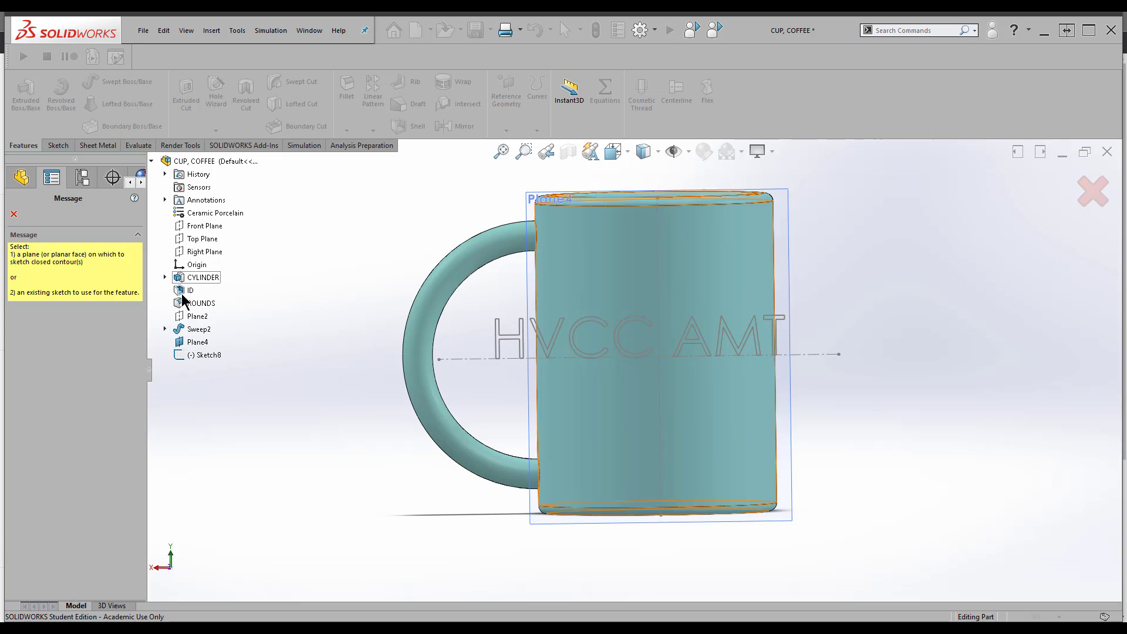
{"action": "left_click", "coordinate": [209, 354]}
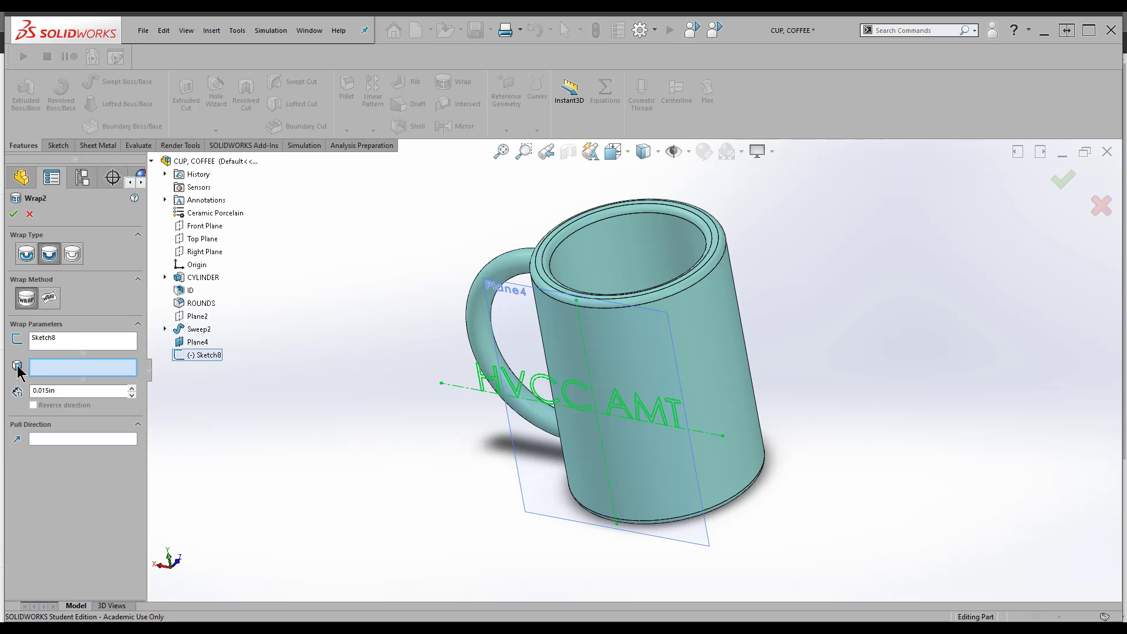
{"action": "mouse_move", "coordinate": [71, 376]}
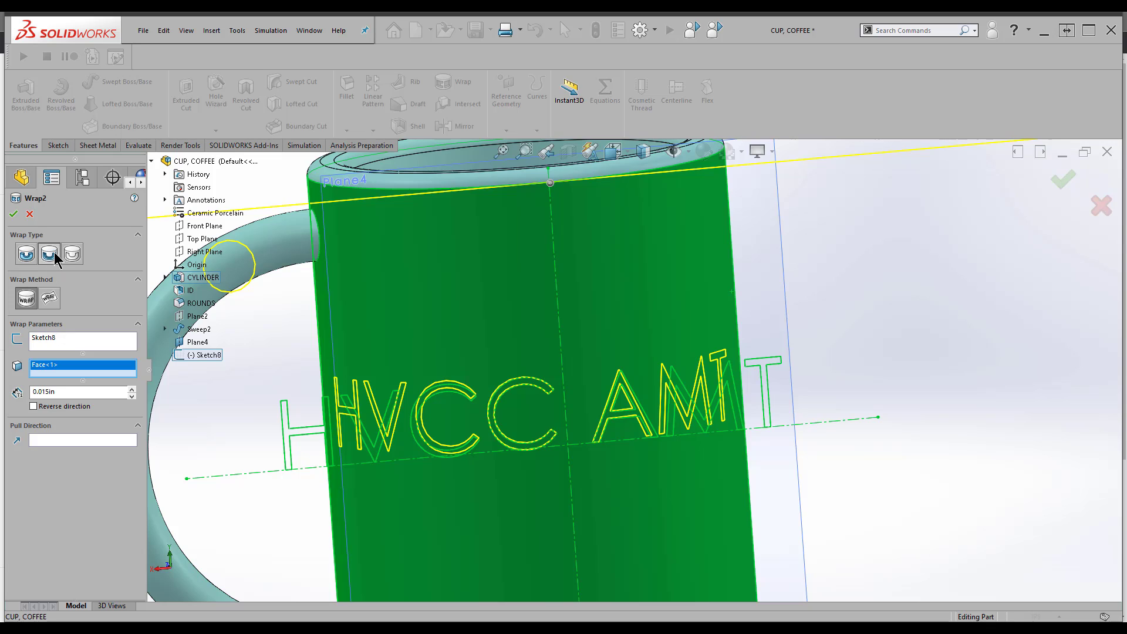
{"action": "mouse_move", "coordinate": [72, 253]}
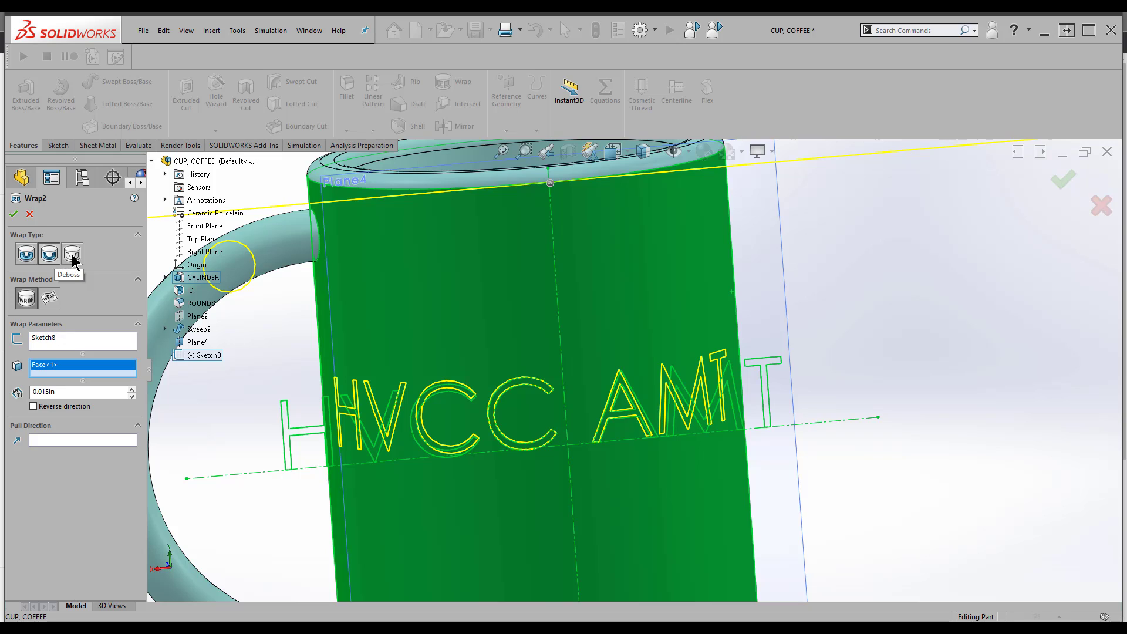
{"action": "mouse_move", "coordinate": [72, 253]}
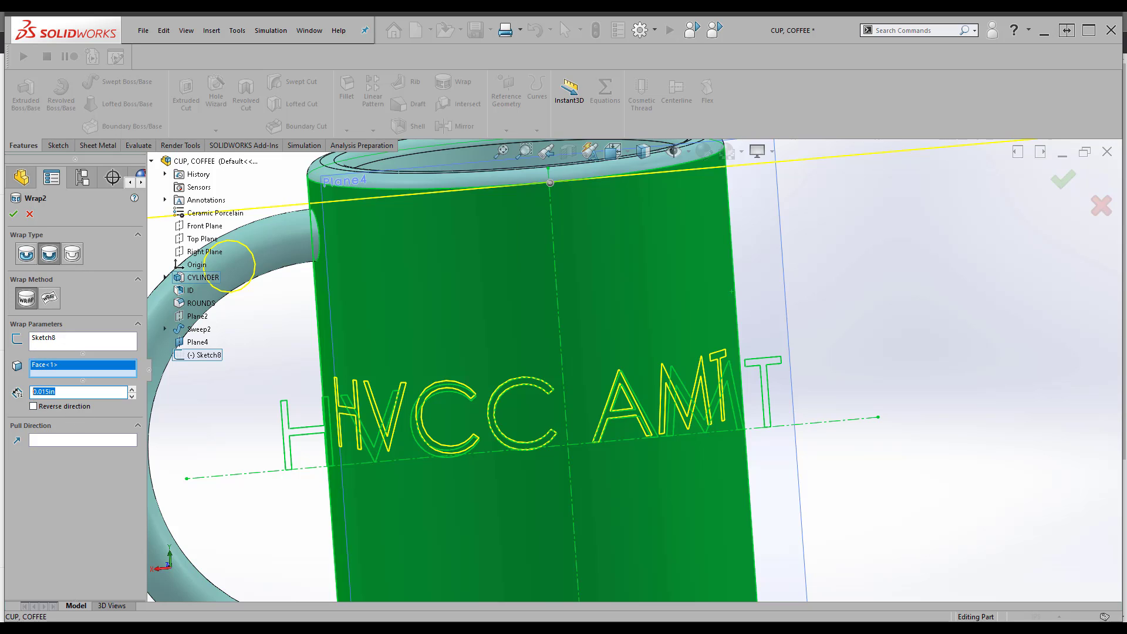
{"action": "type", "text": ".02"}
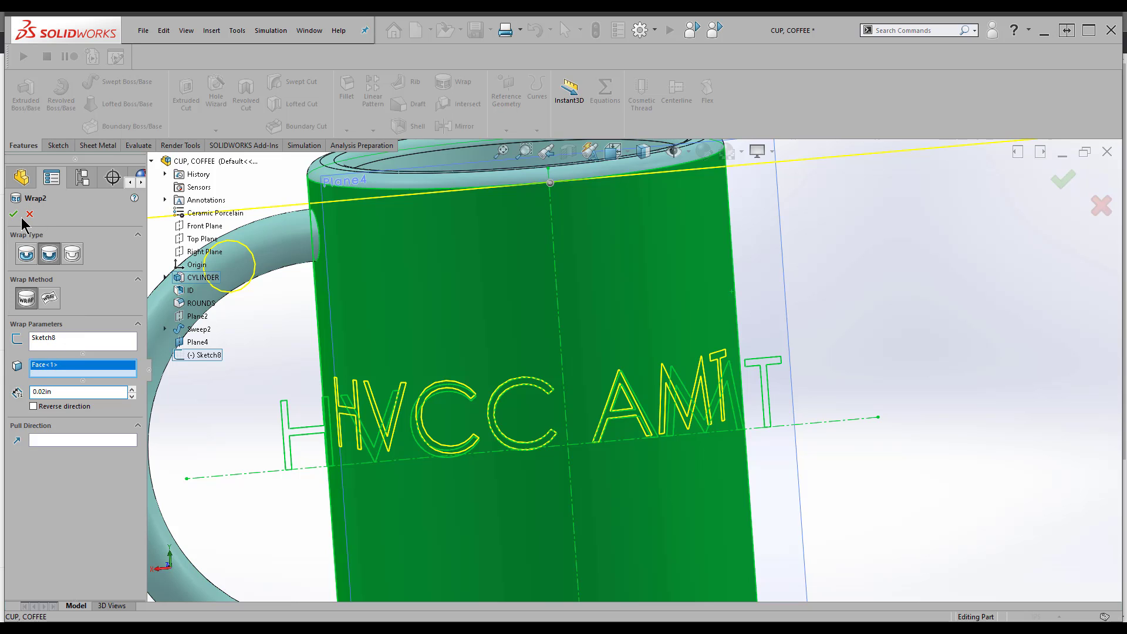
{"action": "left_click", "coordinate": [13, 214]}
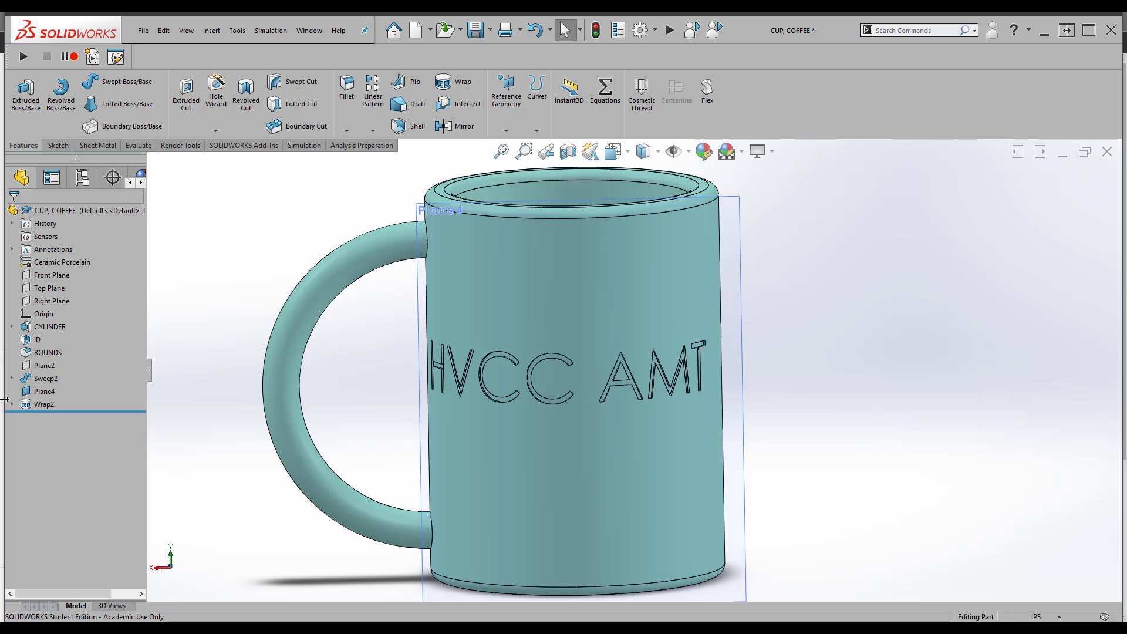
Edit Sketch8 to raise the text height to .65 and rebuild the Wrap2 deboss
{"action": "left_click", "coordinate": [44, 404]}
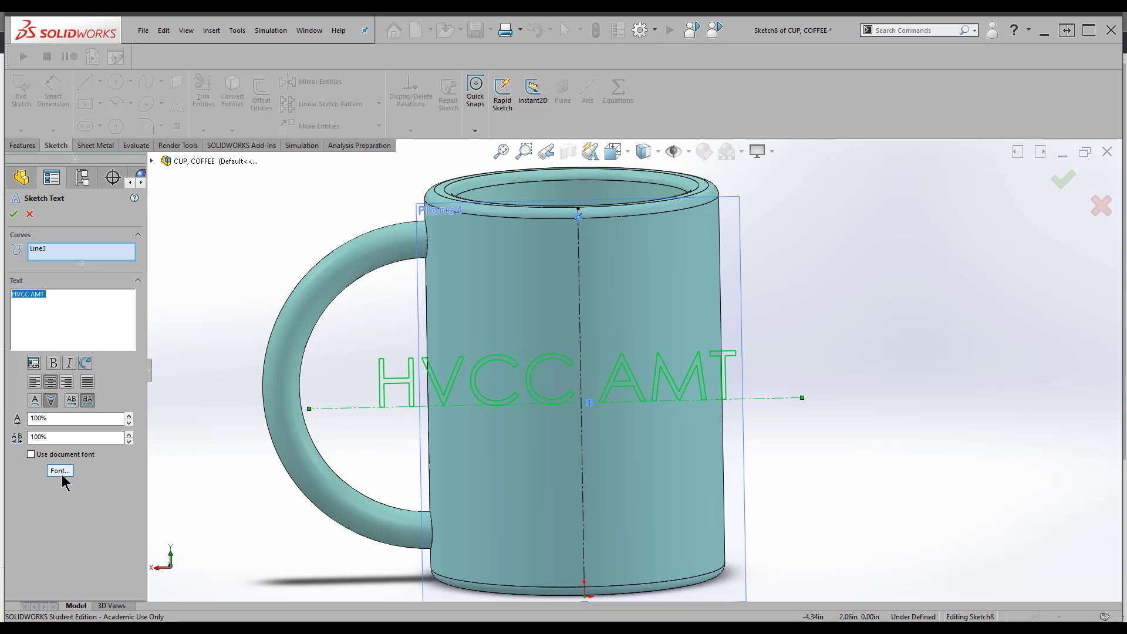
{"action": "left_click", "coordinate": [60, 469]}
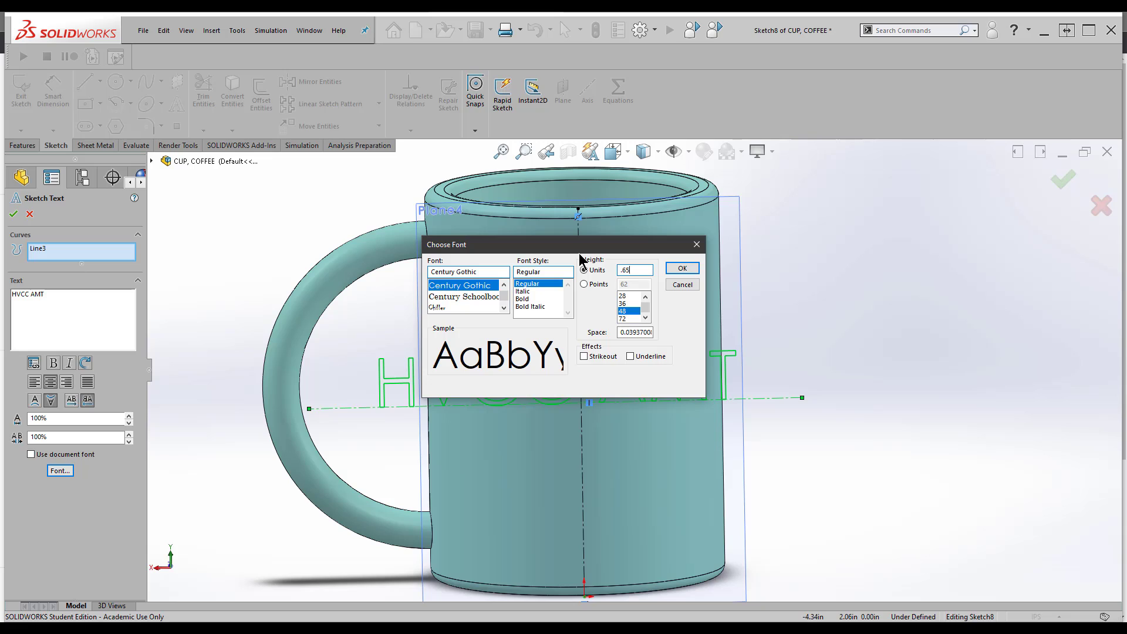
{"action": "left_click", "coordinate": [681, 268]}
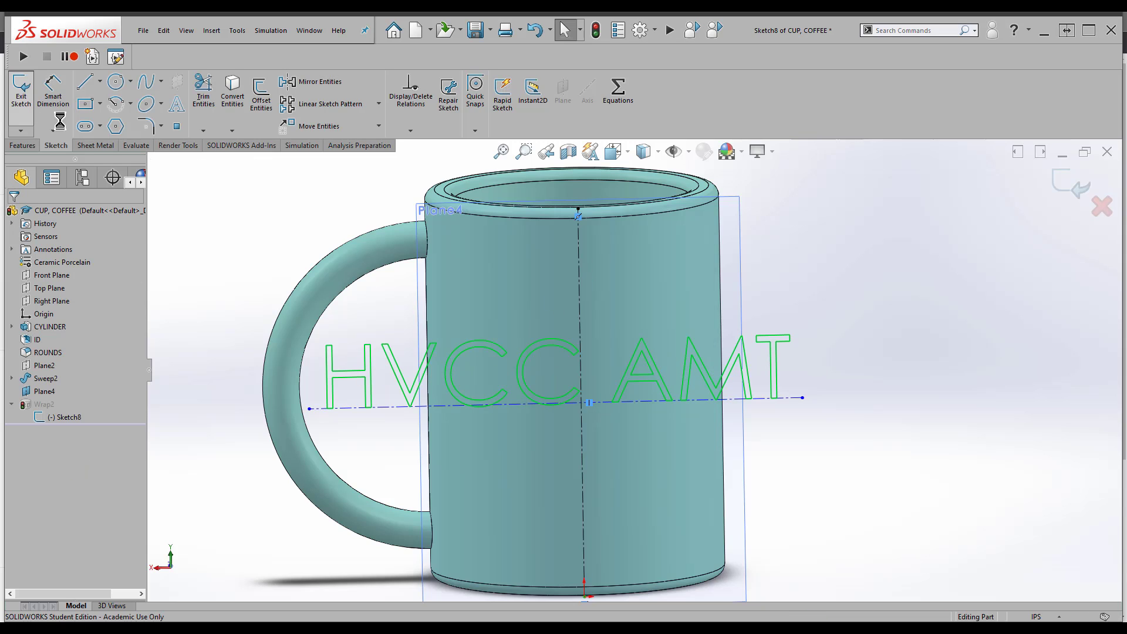
{"action": "left_click", "coordinate": [20, 93]}
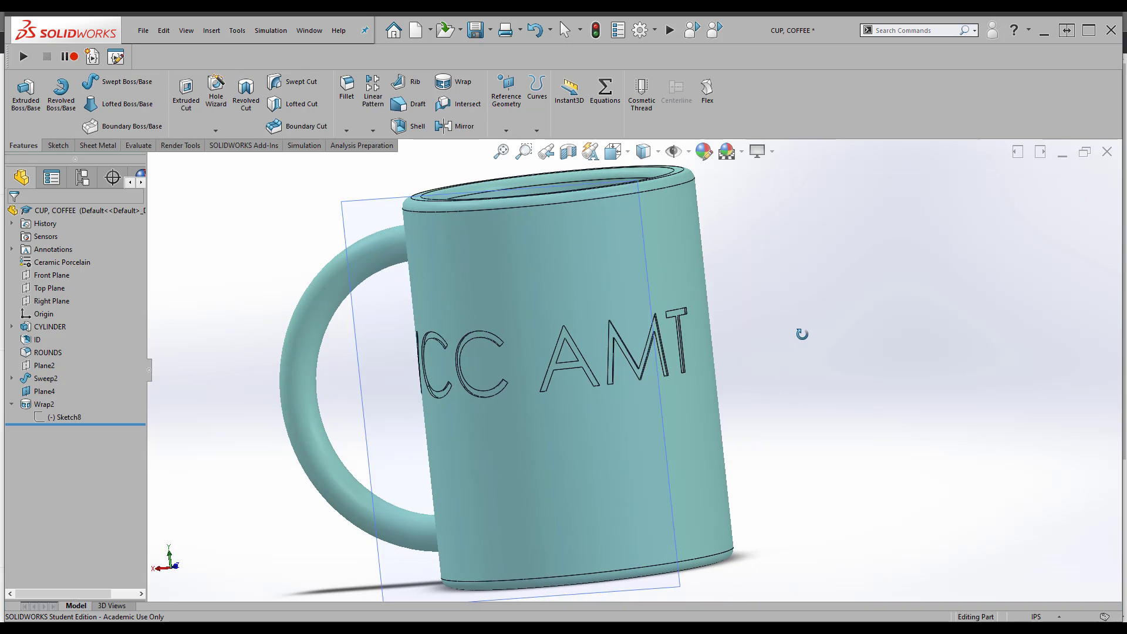